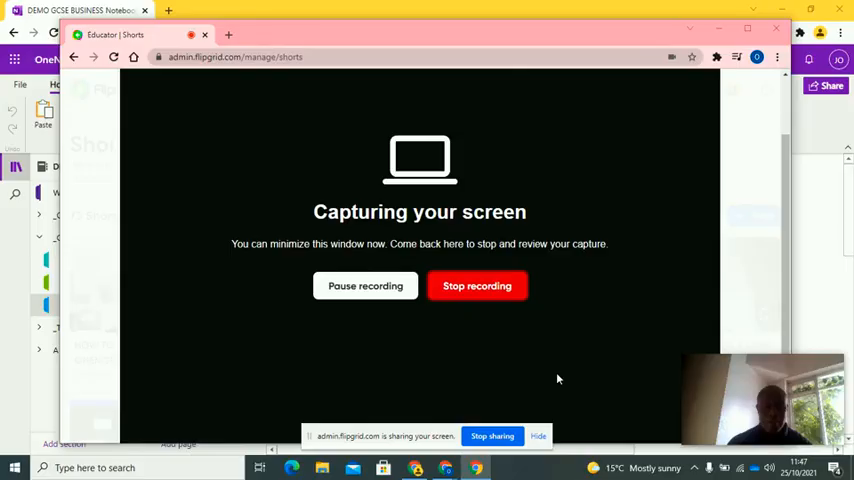
pyautogui.moveTo(444, 468)
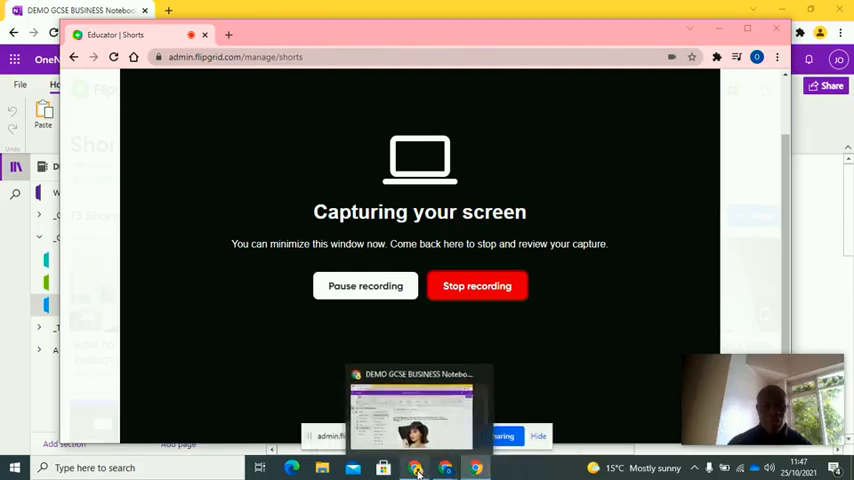
# - Bring the OneNote business notebook's 12 MARKER CASE STUDY page to the front while Flipgrid records
pyautogui.click(410, 404)
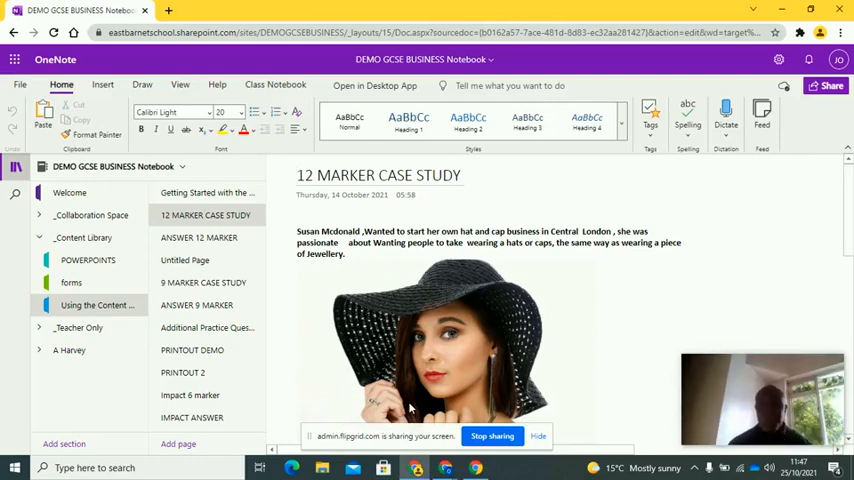
pyautogui.click(296, 176)
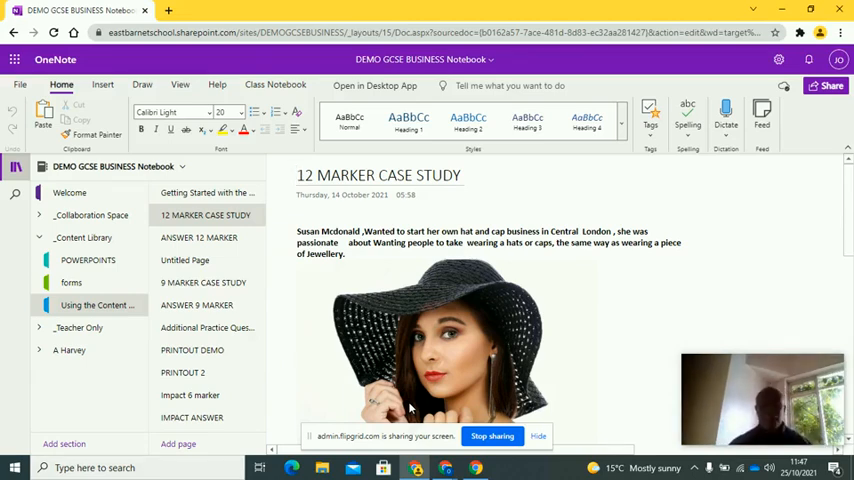
pyautogui.click(298, 176)
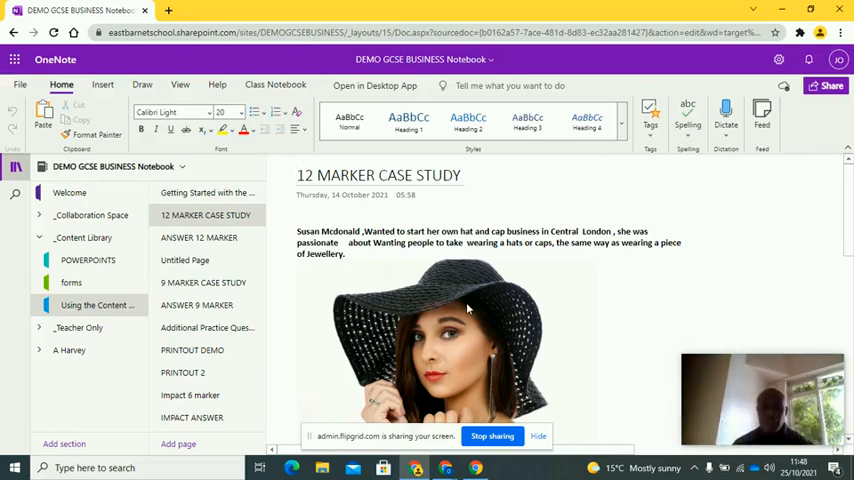
pyautogui.click(378, 176)
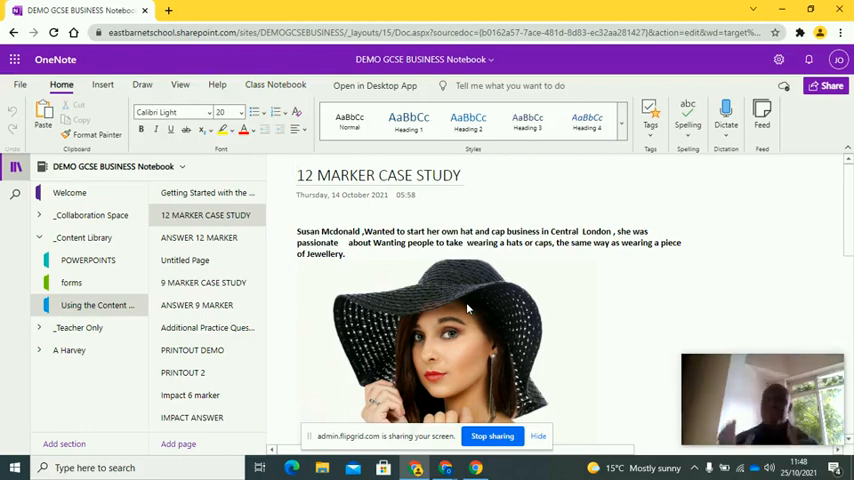
pyautogui.click(298, 176)
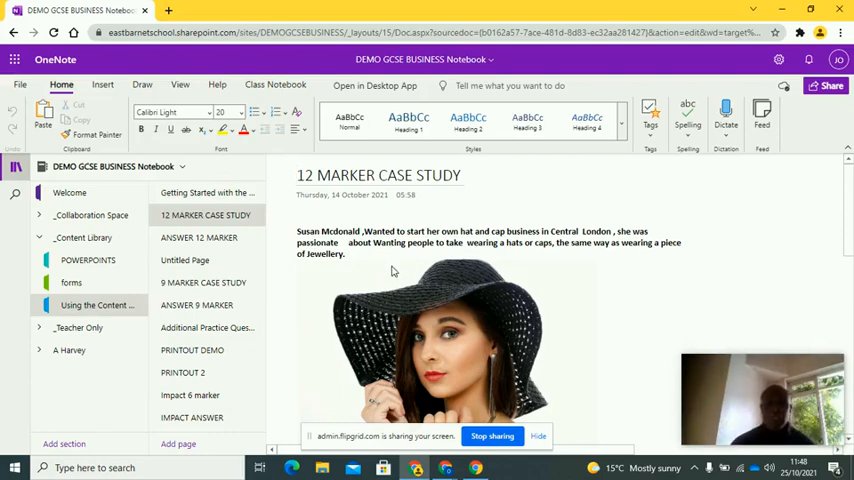
pyautogui.moveTo(376, 272)
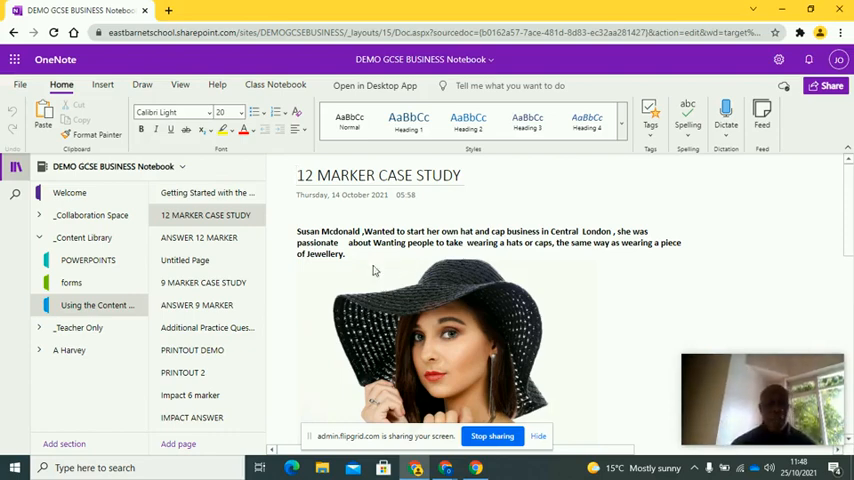
pyautogui.moveTo(458, 268)
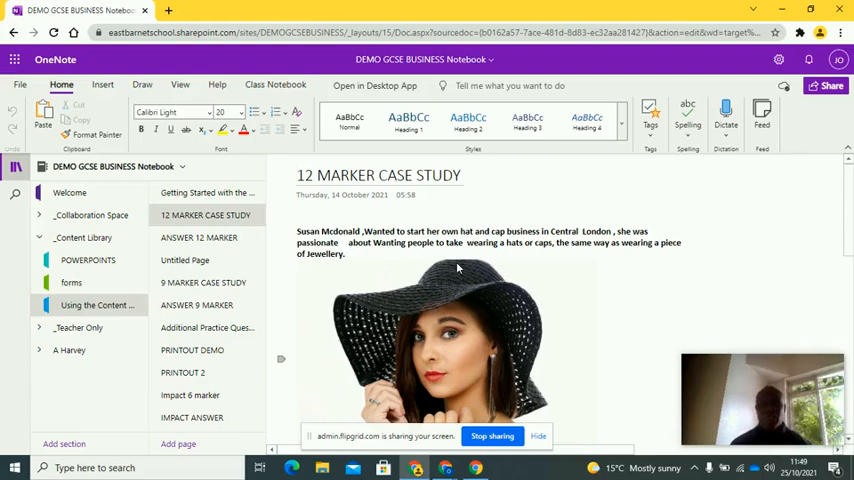
pyautogui.click(296, 176)
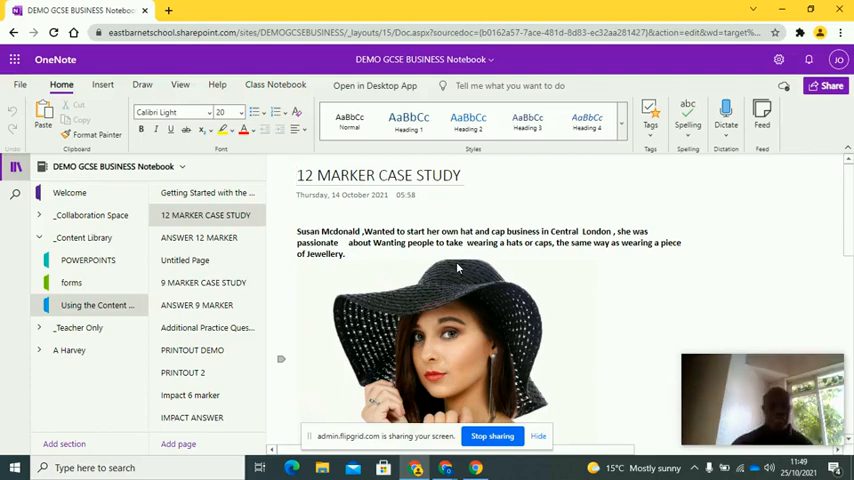
# - Hide navigation, scroll the case study down to the 12 MARKS Susan question, then show sections and pages again
pyautogui.click(296, 176)
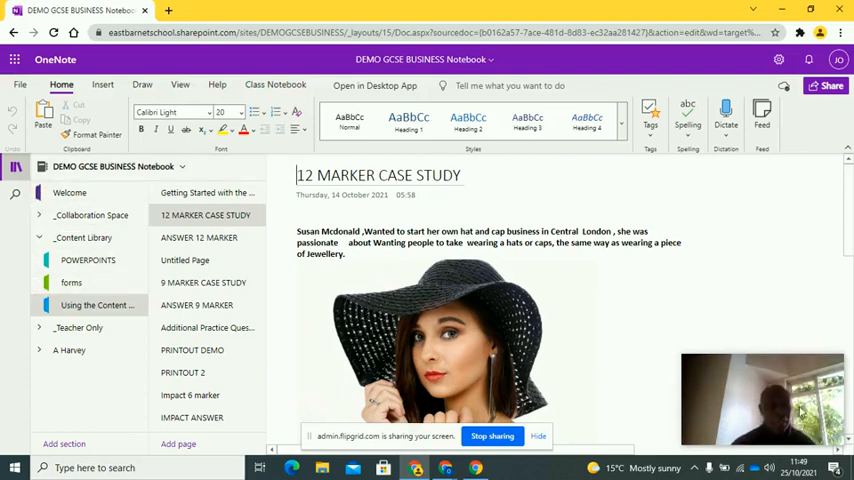
pyautogui.click(14, 170)
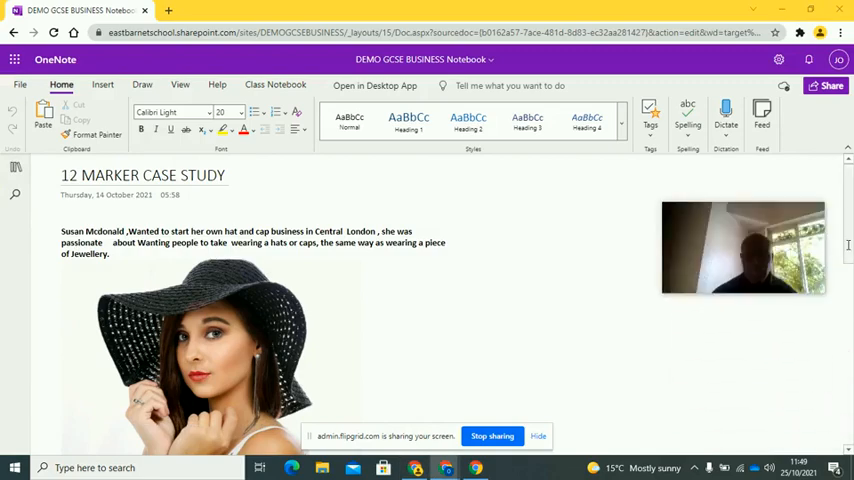
pyautogui.scroll(-3)
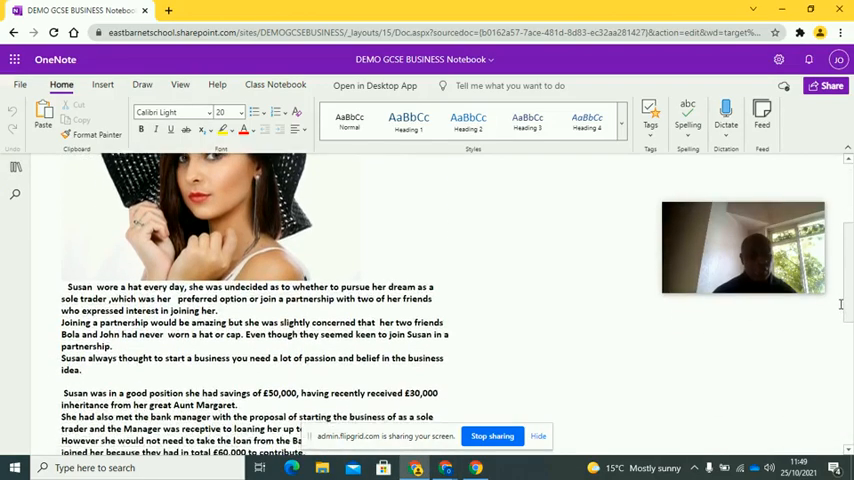
pyautogui.scroll(-3)
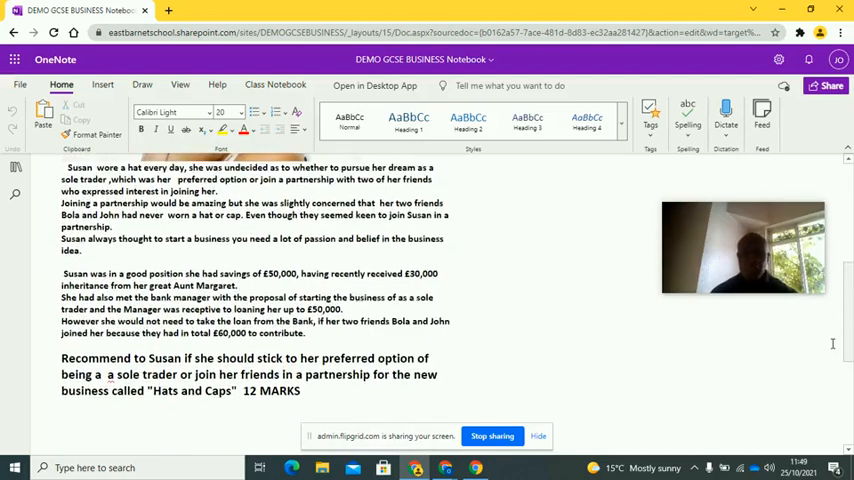
pyautogui.scroll(-3)
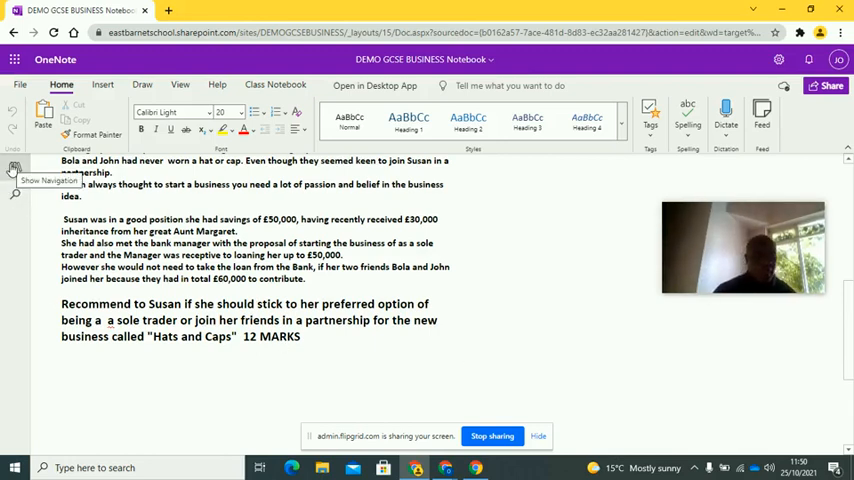
pyautogui.click(14, 166)
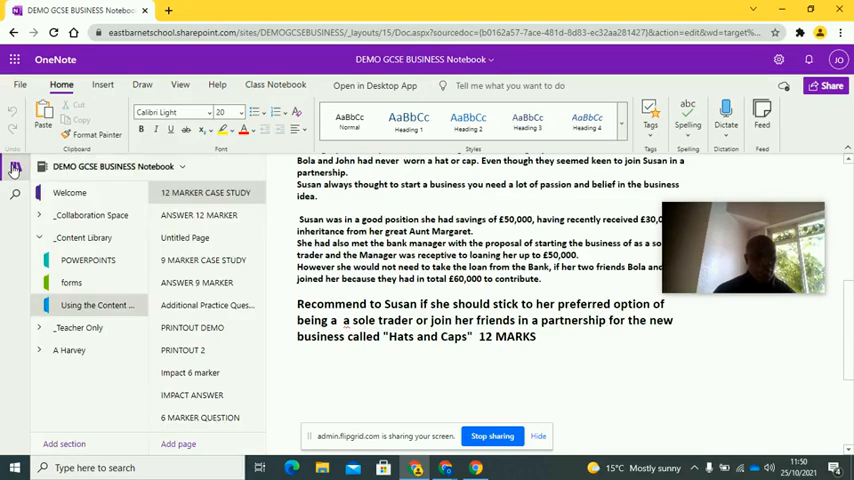
# - Open the ANSWER 12 MARKER page and scroll through the sole-trader model answer
pyautogui.click(204, 192)
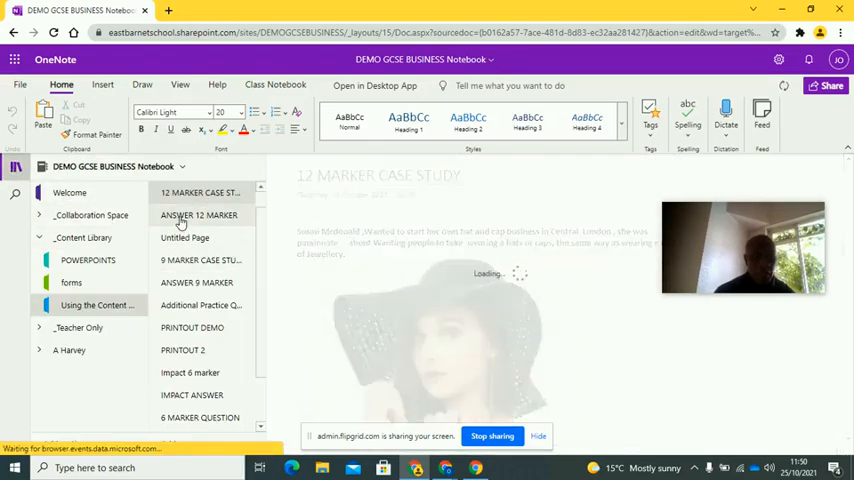
pyautogui.click(198, 216)
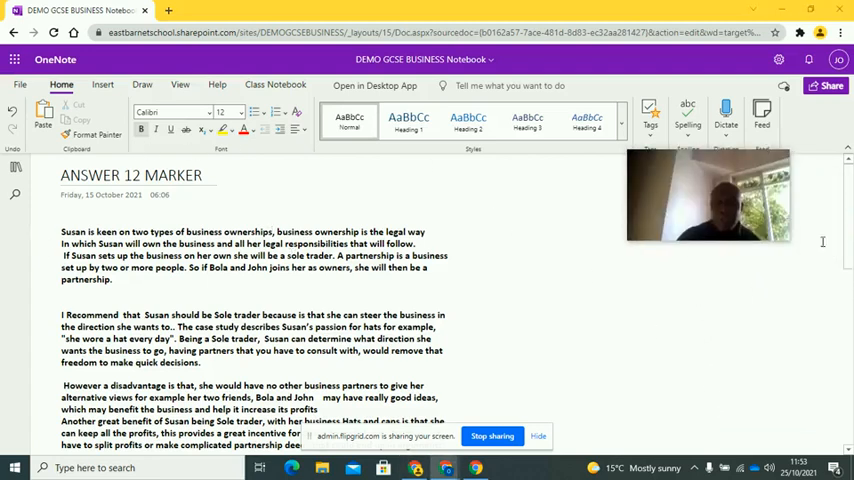
pyautogui.scroll(-3)
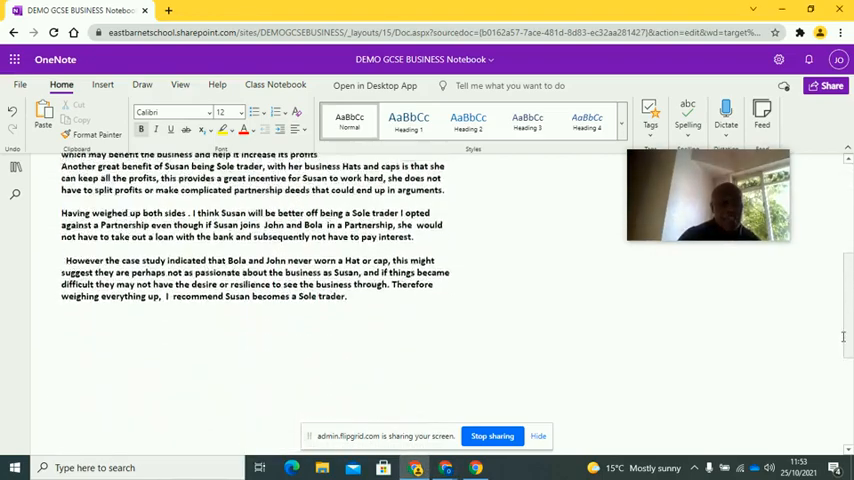
pyautogui.scroll(3)
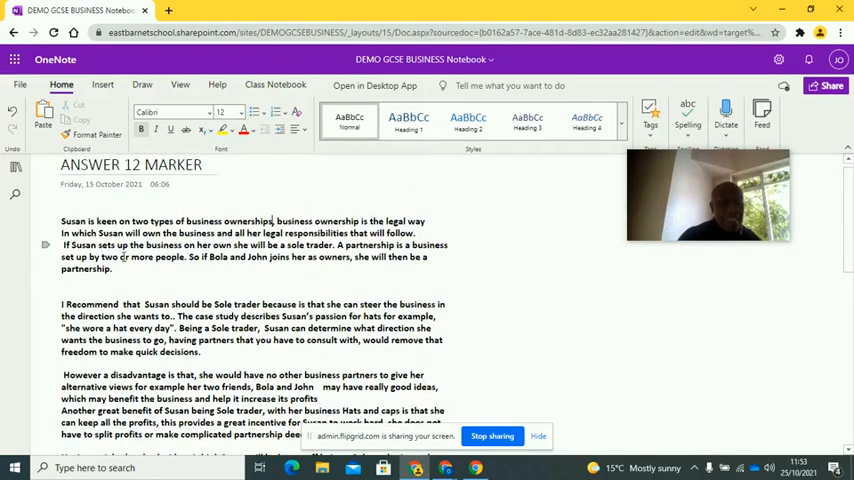